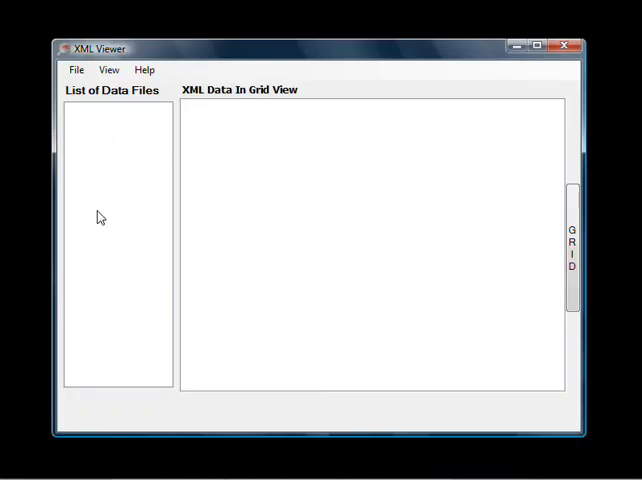
{"action": "mouse_move", "coordinate": [106, 236]}
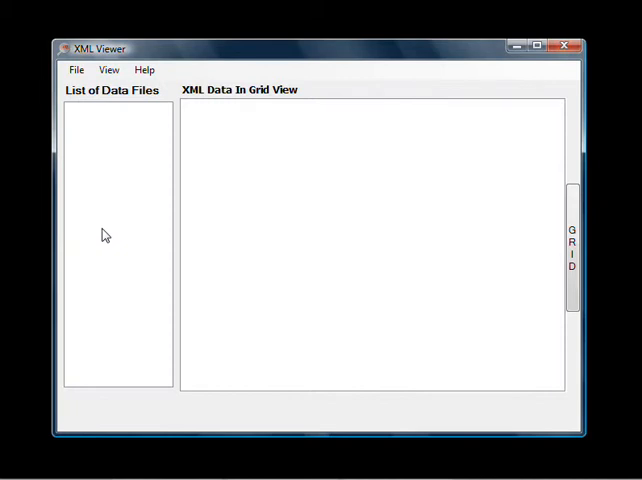
{"action": "mouse_move", "coordinate": [124, 204]}
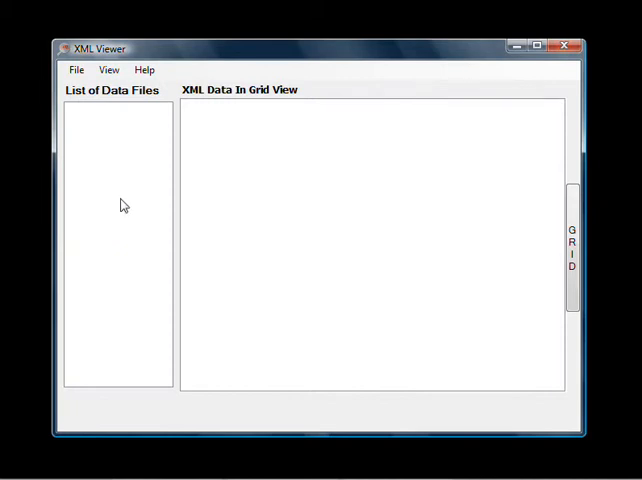
{"action": "mouse_move", "coordinate": [350, 138]}
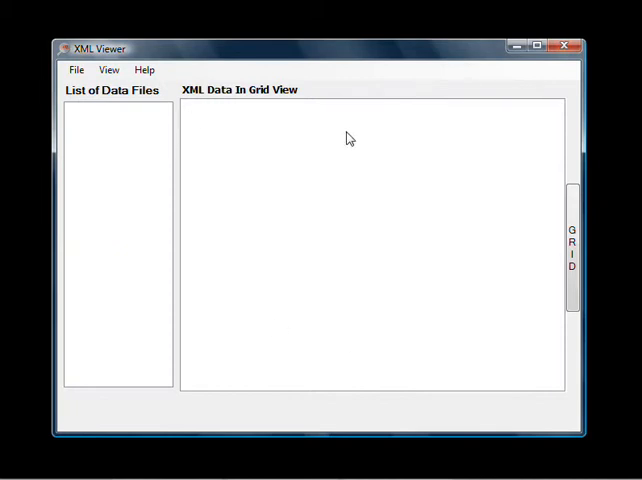
{"action": "mouse_move", "coordinate": [358, 138]}
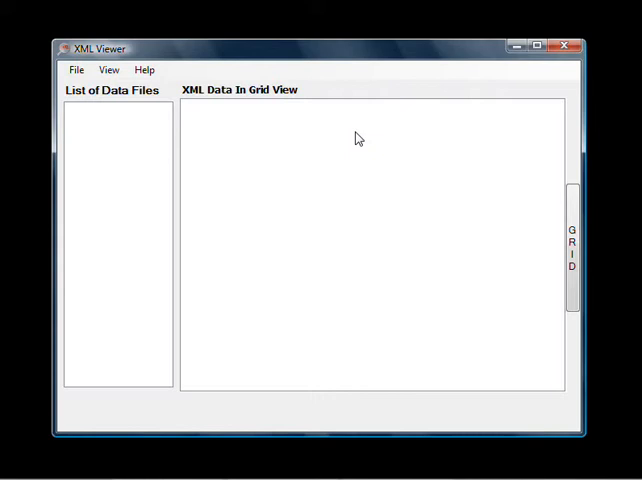
{"action": "mouse_move", "coordinate": [376, 136]}
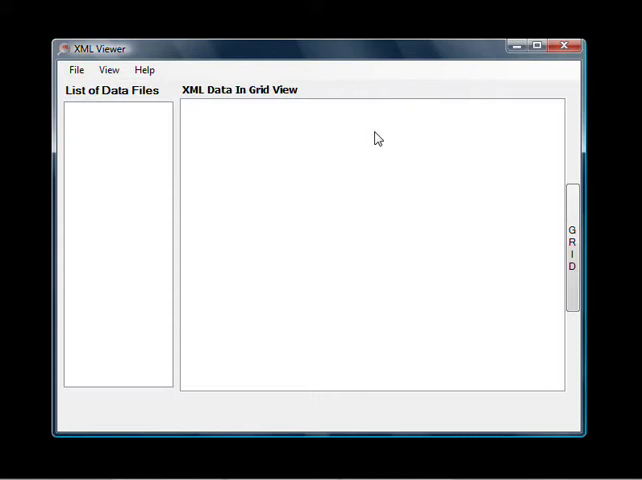
{"action": "mouse_move", "coordinate": [540, 154]}
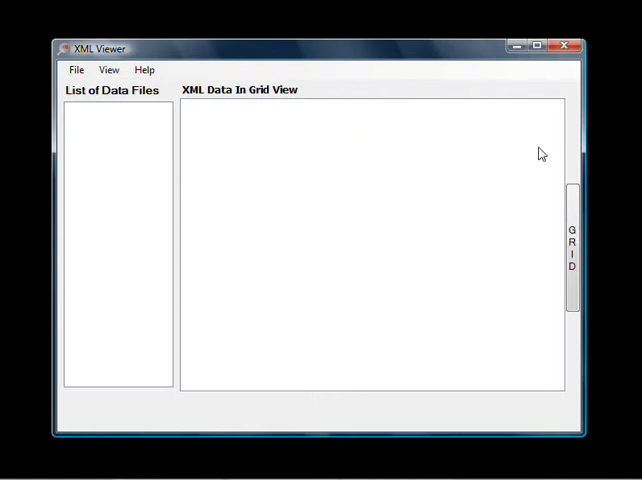
{"action": "mouse_move", "coordinate": [156, 122]}
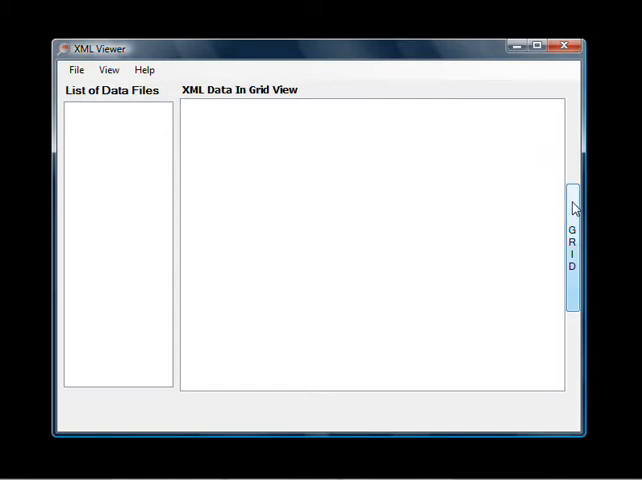
Step: View the data as plain XML text, then return to the grid view
{"action": "left_click", "coordinate": [572, 240]}
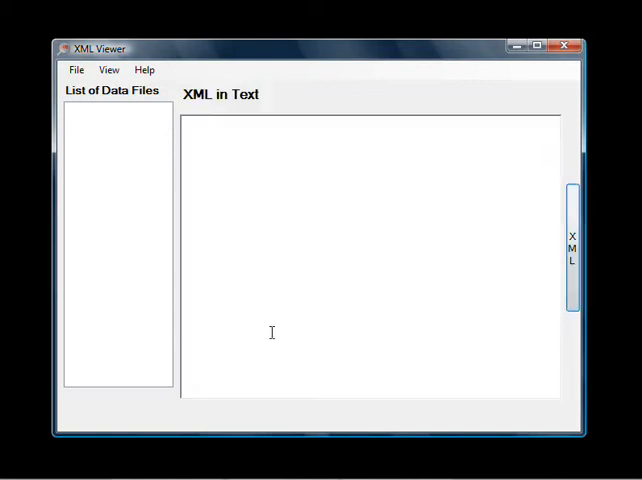
{"action": "mouse_move", "coordinate": [408, 296]}
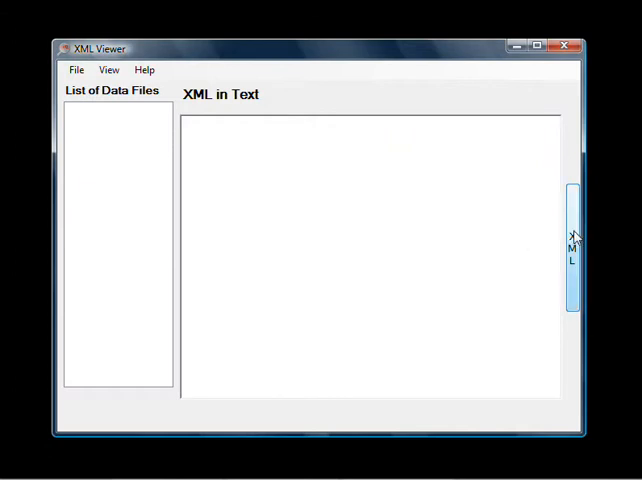
{"action": "left_click", "coordinate": [572, 244]}
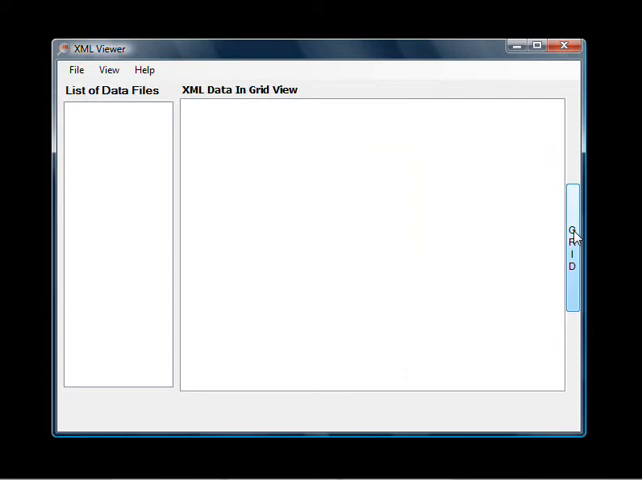
{"action": "mouse_move", "coordinate": [320, 172]}
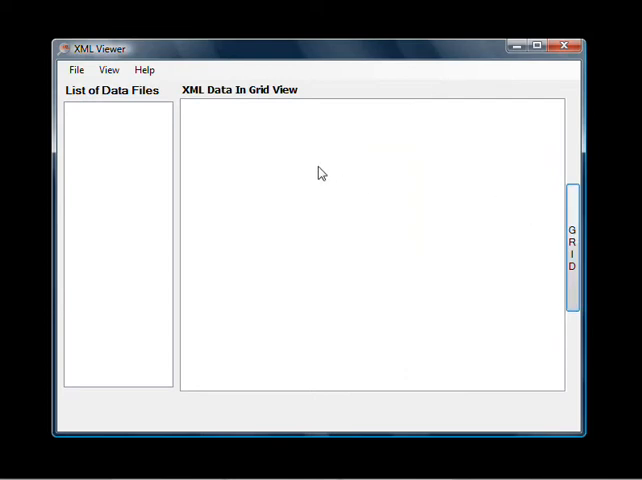
{"action": "mouse_move", "coordinate": [206, 140]}
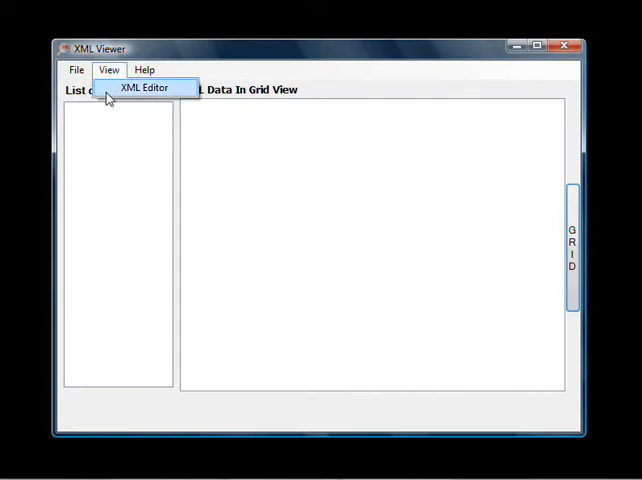
{"action": "mouse_move", "coordinate": [188, 98]}
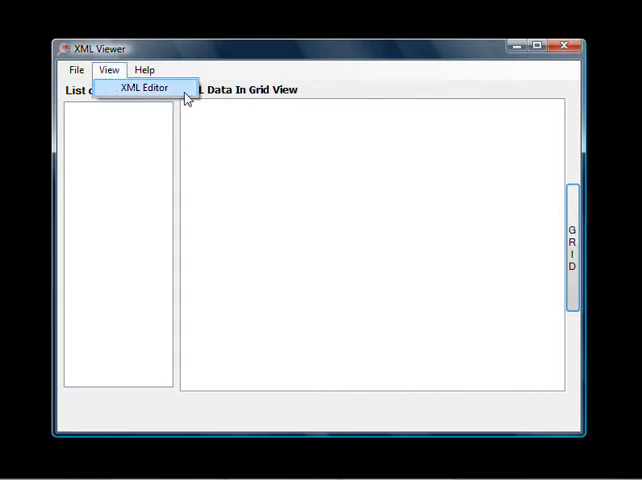
Step: Bring up the Create XML editor and switch it to the Input Data grid page
{"action": "left_click", "coordinate": [142, 88]}
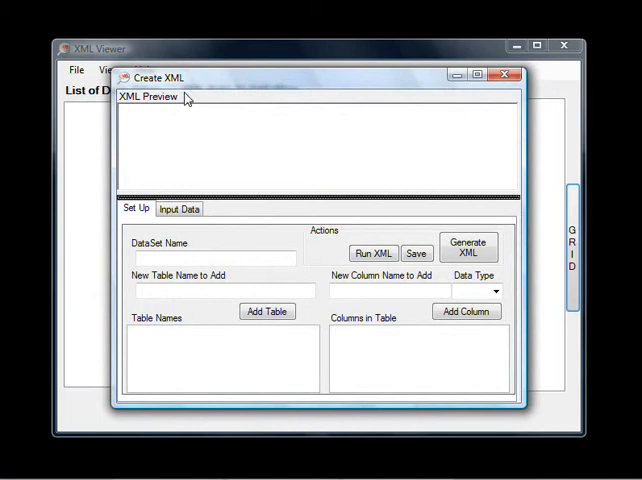
{"action": "mouse_move", "coordinate": [224, 84]}
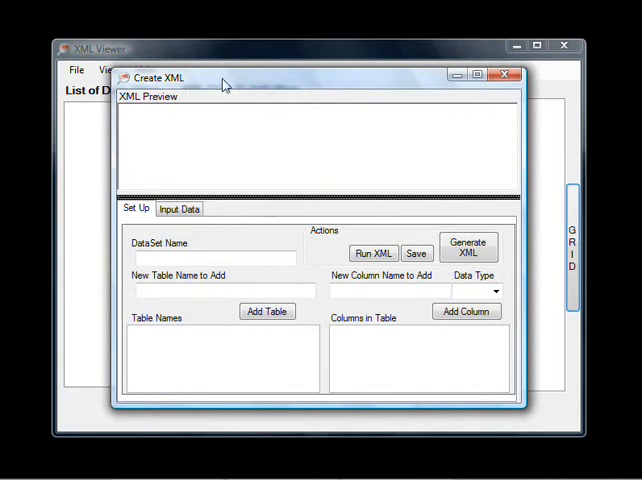
{"action": "left_click_drag", "start_coordinate": [224, 84], "coordinate": [226, 48]}
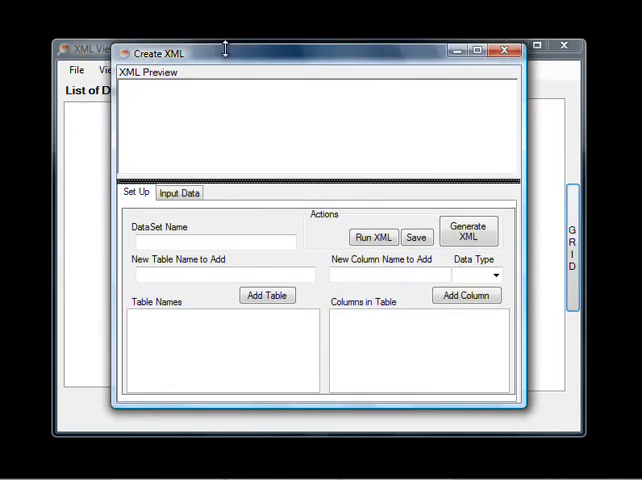
{"action": "mouse_move", "coordinate": [170, 98]}
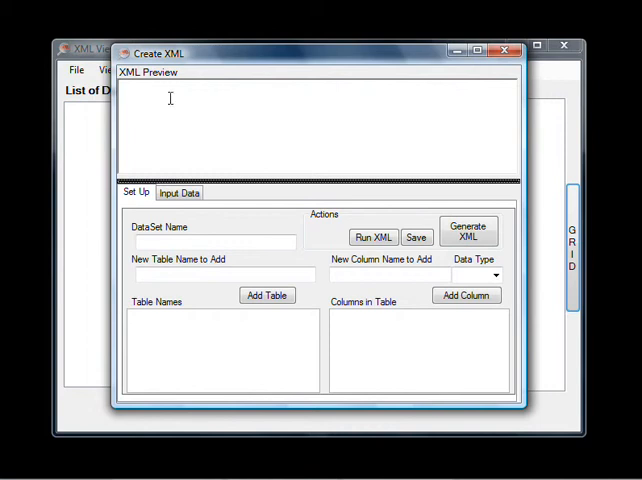
{"action": "mouse_move", "coordinate": [204, 112]}
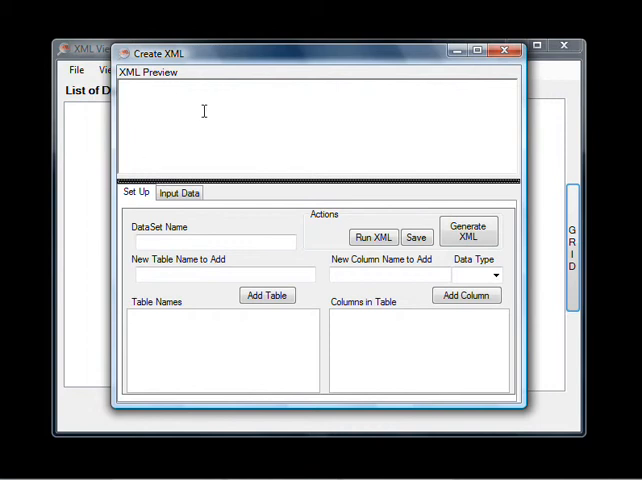
{"action": "mouse_move", "coordinate": [244, 108]}
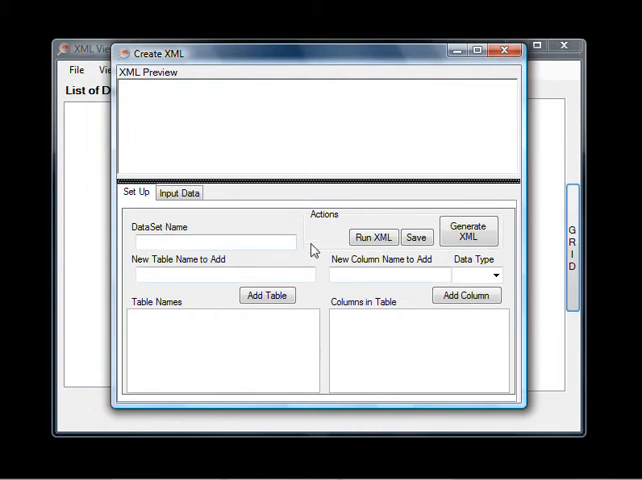
{"action": "mouse_move", "coordinate": [186, 274]}
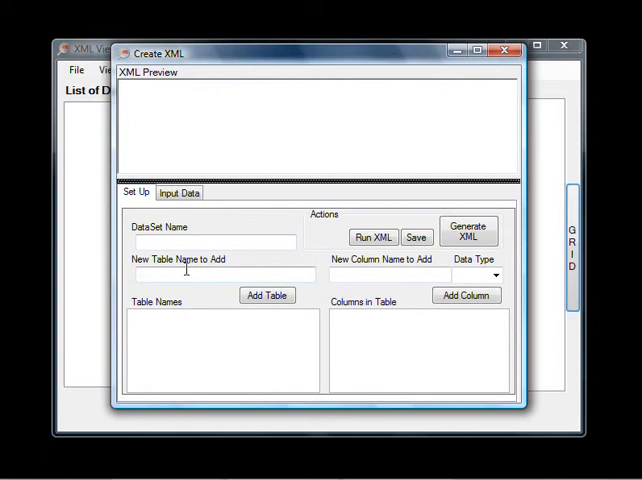
{"action": "mouse_move", "coordinate": [340, 272]}
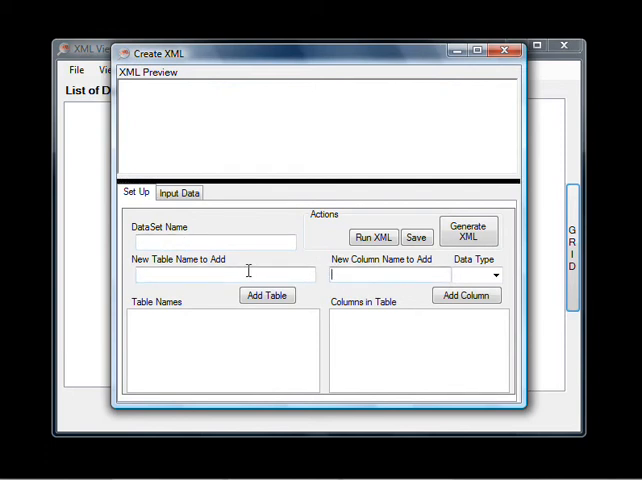
{"action": "mouse_move", "coordinate": [284, 268]}
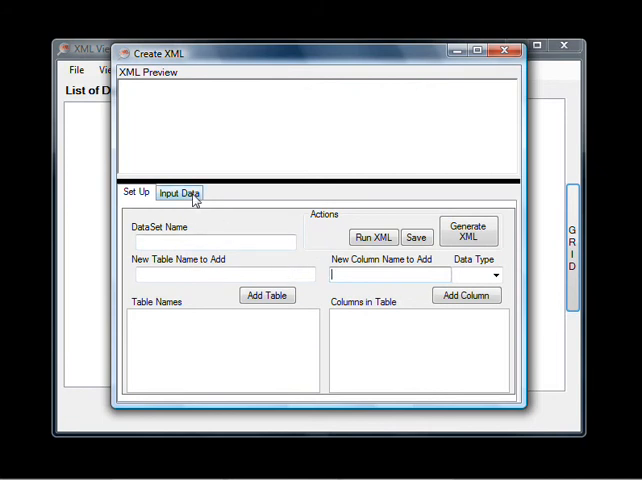
{"action": "left_click", "coordinate": [180, 192]}
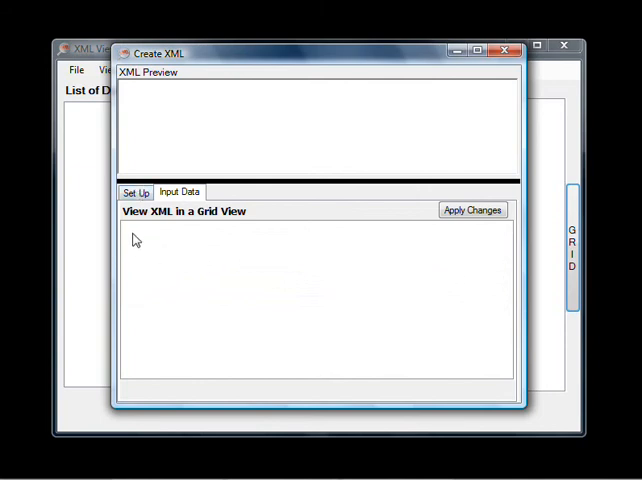
{"action": "mouse_move", "coordinate": [280, 250]}
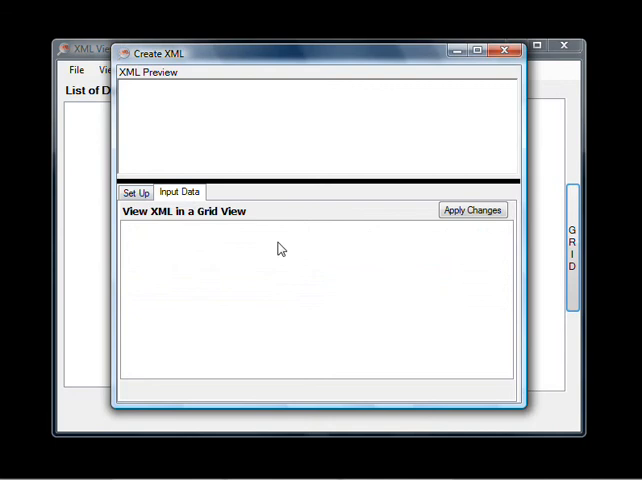
{"action": "mouse_move", "coordinate": [136, 244]}
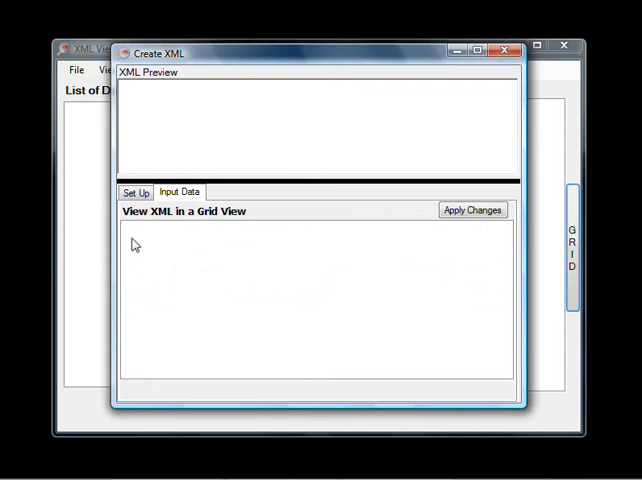
{"action": "mouse_move", "coordinate": [256, 236]}
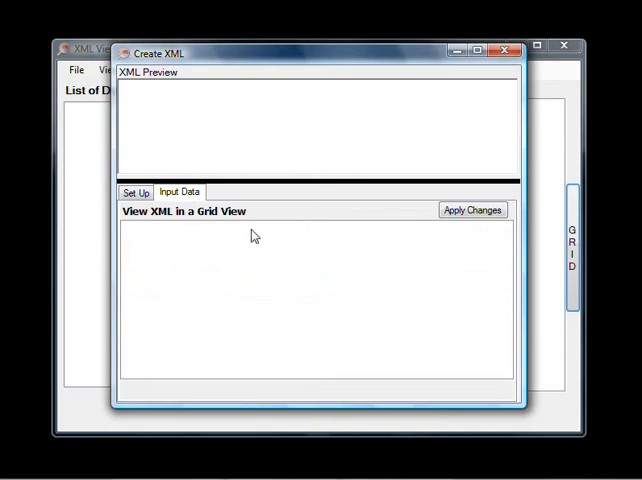
Step: Return the Create XML editor to its Set Up page and bring it back to front
{"action": "left_click", "coordinate": [136, 192]}
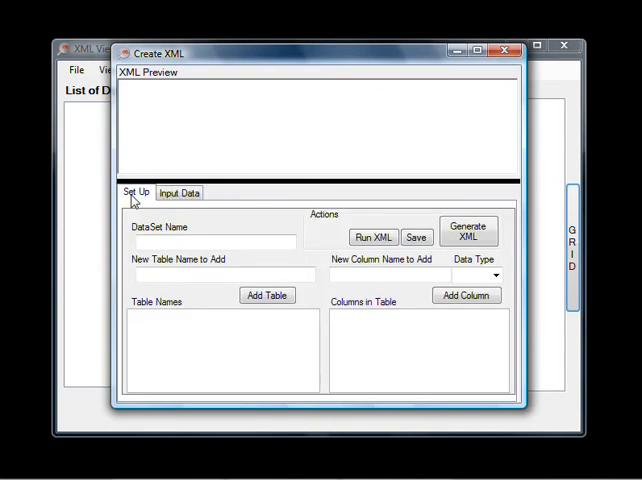
{"action": "mouse_move", "coordinate": [298, 196]}
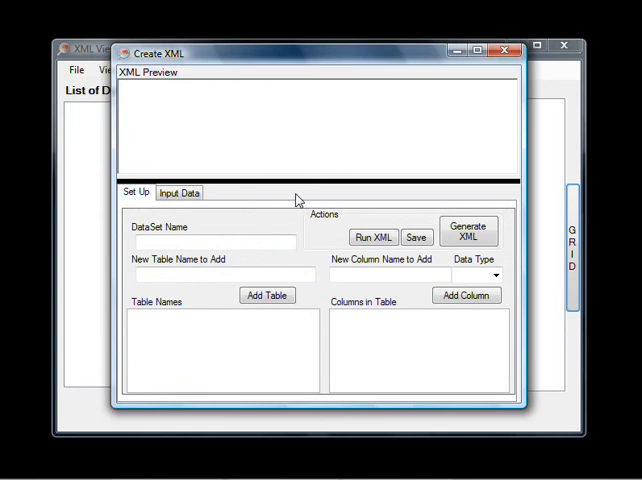
{"action": "mouse_move", "coordinate": [412, 136]}
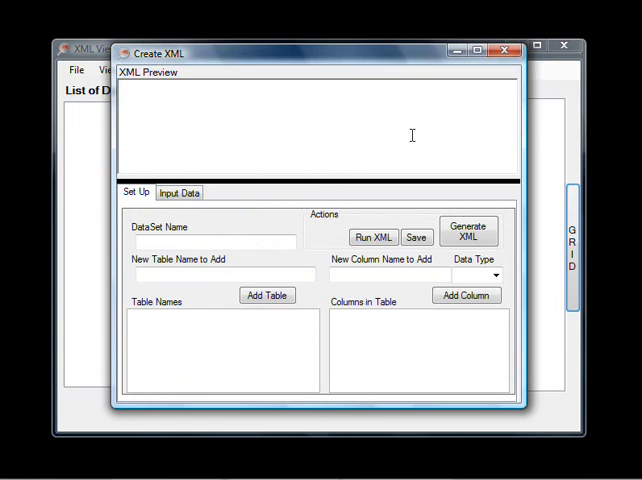
{"action": "mouse_move", "coordinate": [456, 64]}
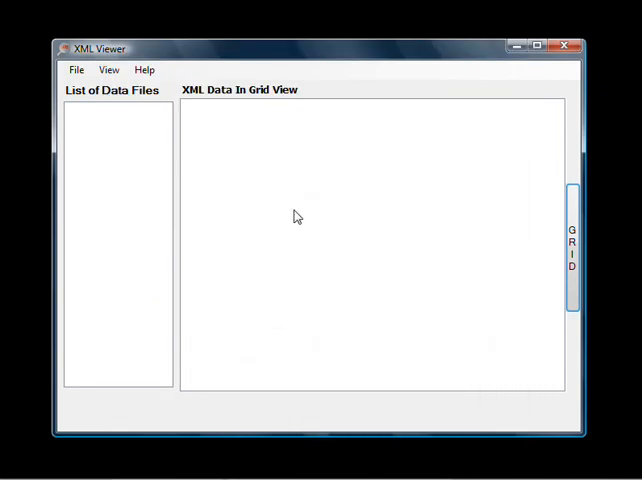
{"action": "mouse_move", "coordinate": [288, 226]}
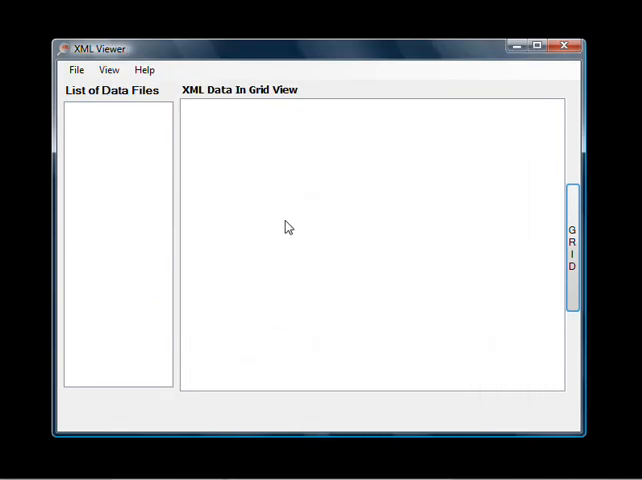
{"action": "mouse_move", "coordinate": [324, 256]}
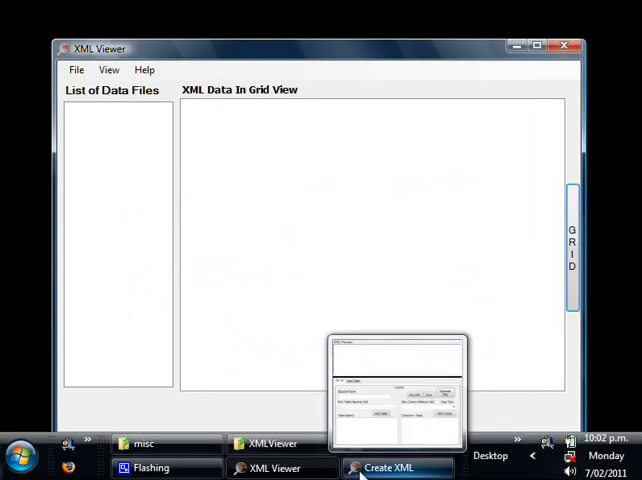
{"action": "left_click", "coordinate": [388, 468]}
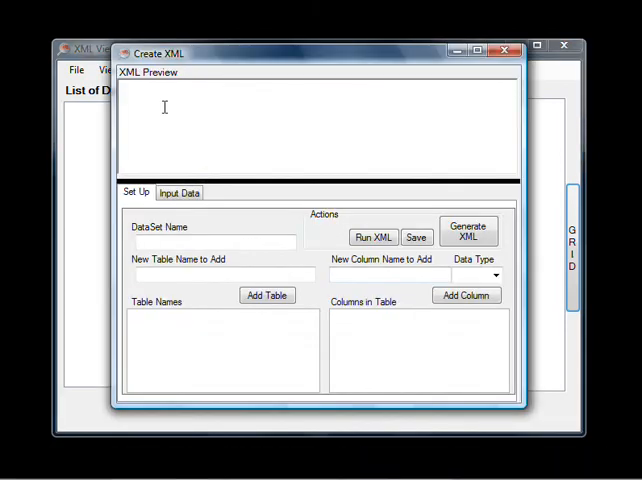
{"action": "mouse_move", "coordinate": [224, 96]}
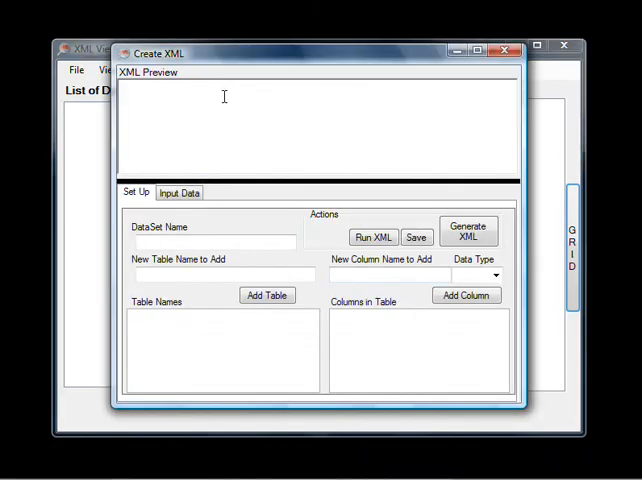